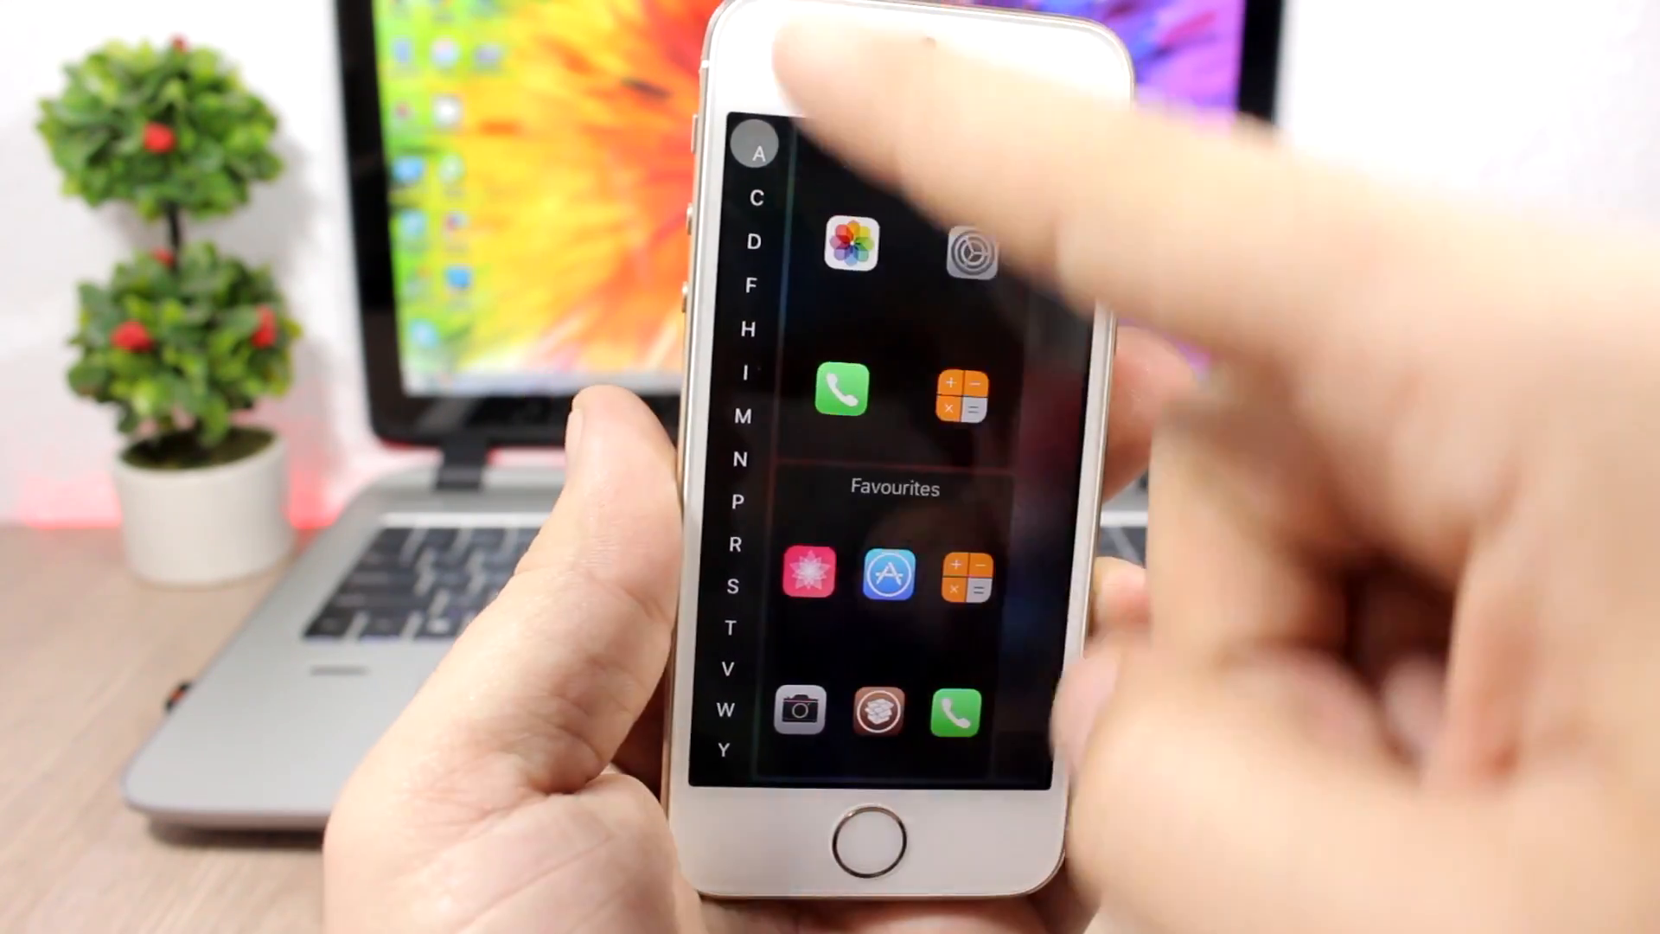
Step: Bring up the InstaLauncher panel showing the alphabetical app index and Favourites group
left_click(756, 199)
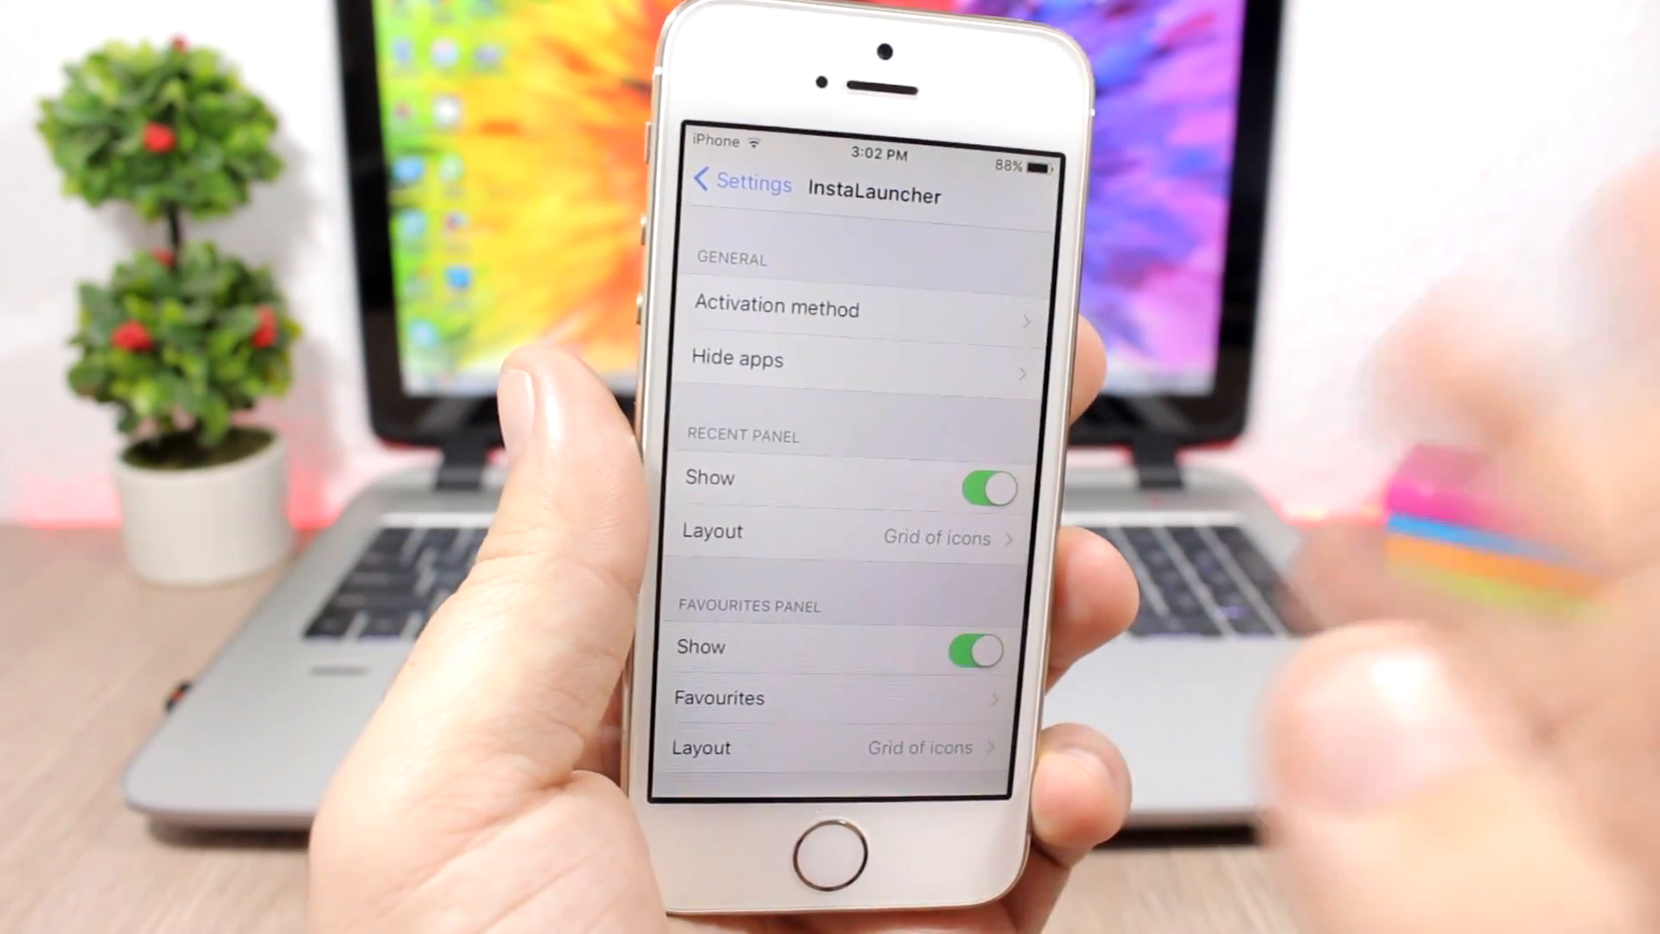
Step: View the Hide apps per-app toggle list, then return to the main InstaLauncher settings
left_click(775, 307)
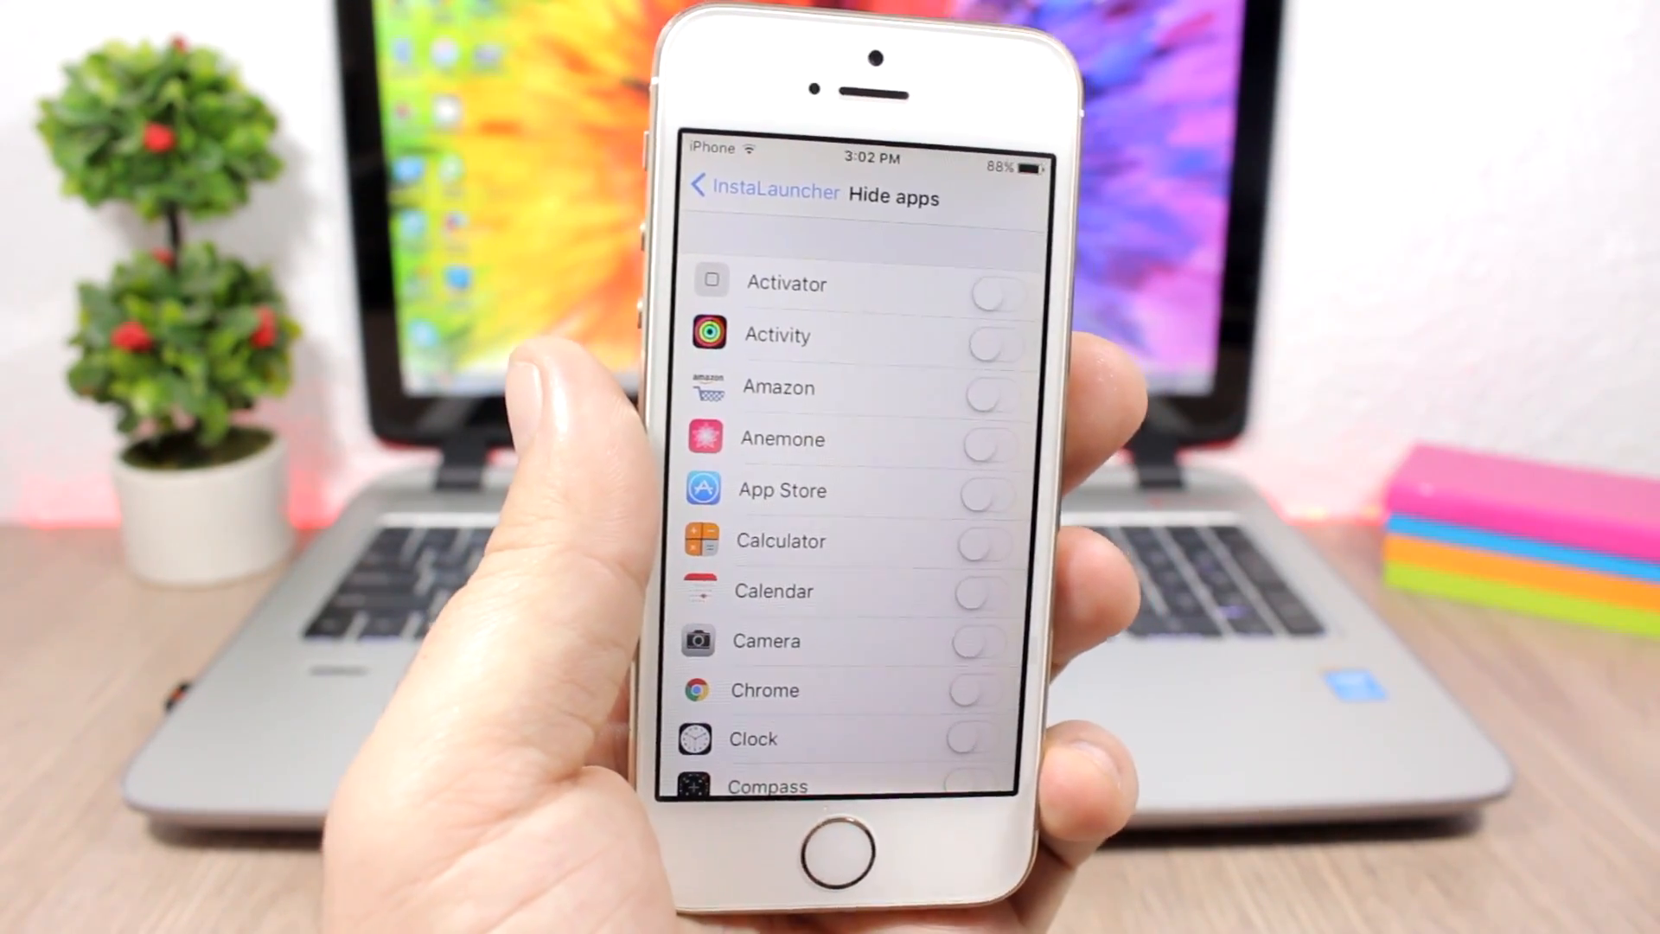
left_click(700, 187)
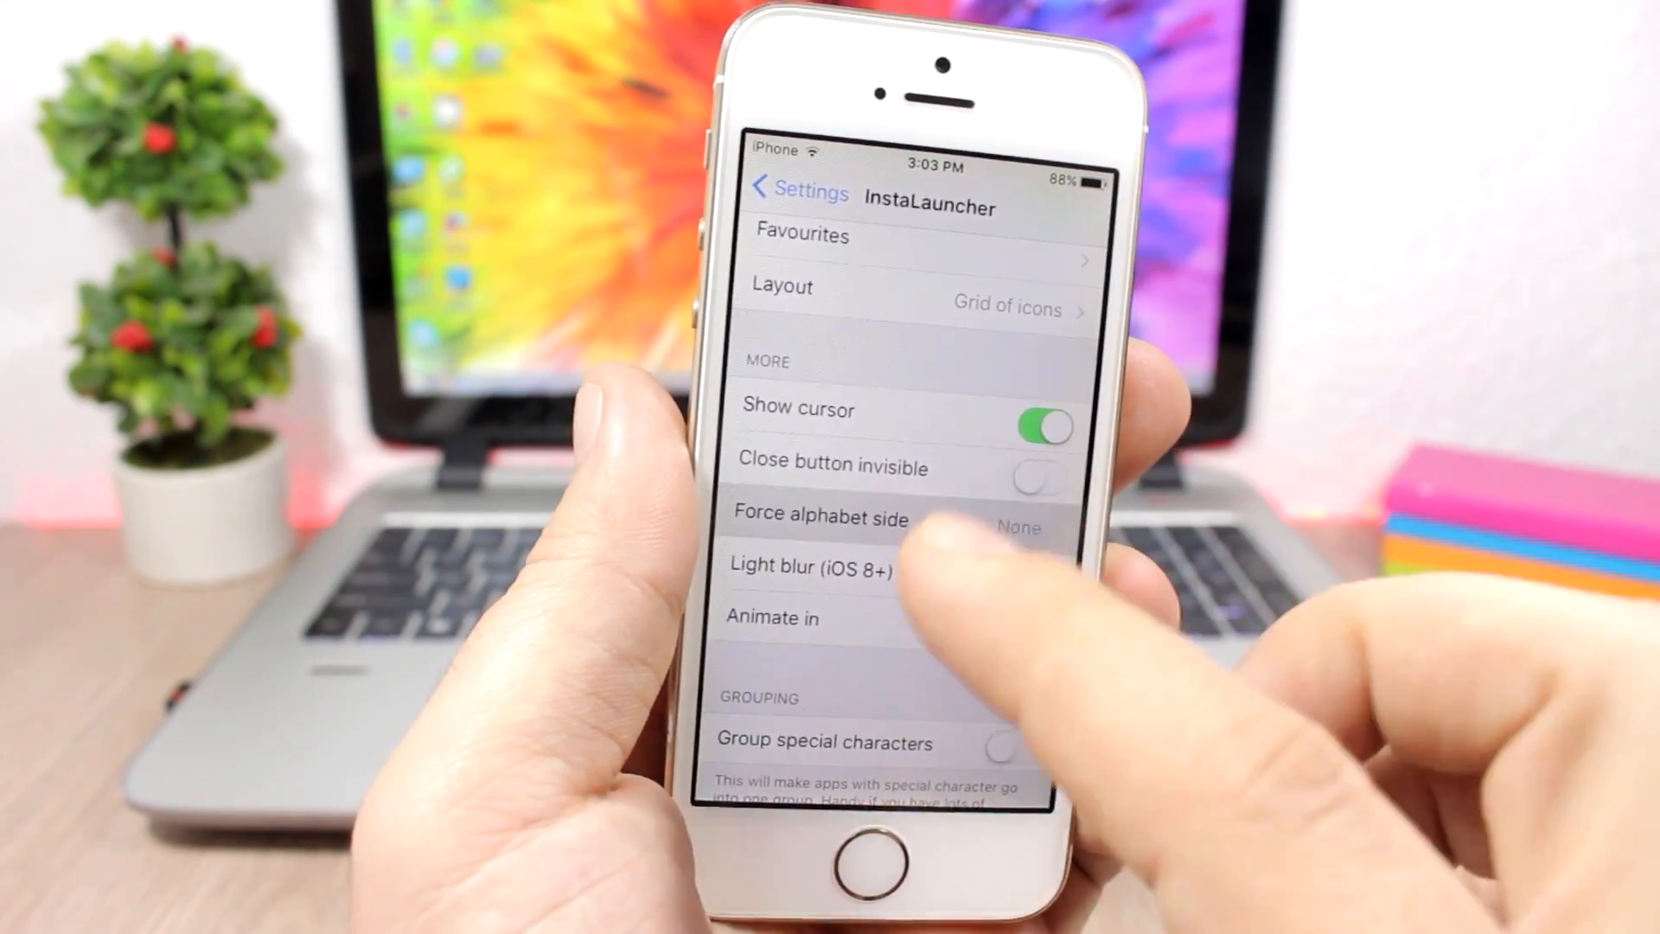
left_click(820, 517)
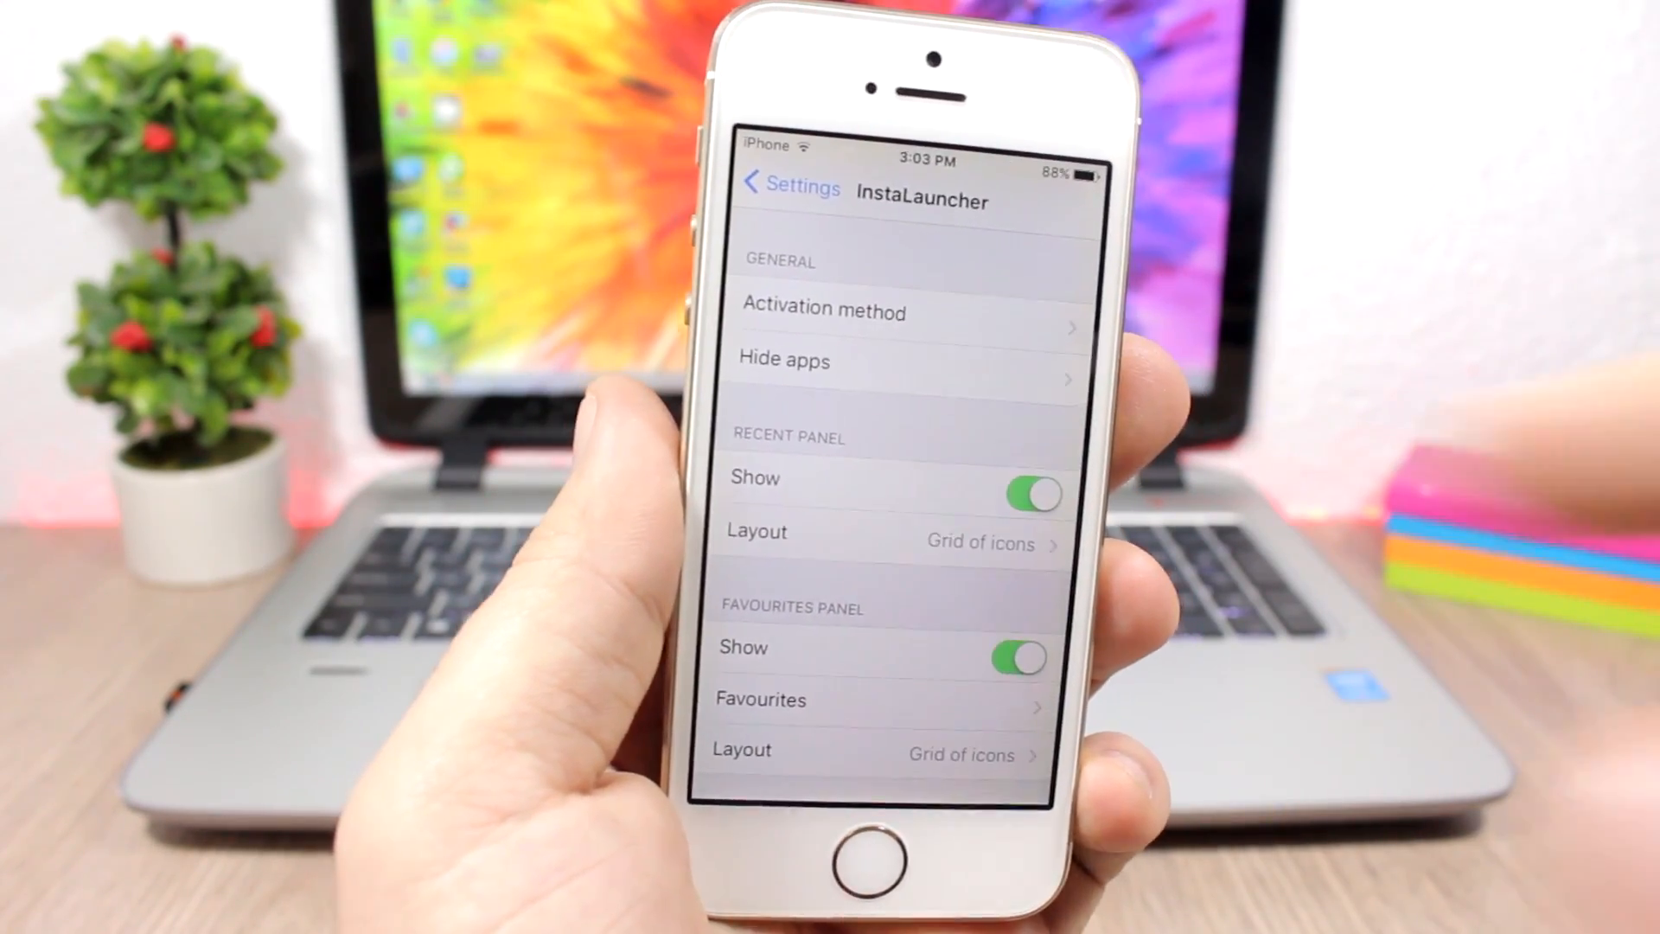
scroll("down", 3)
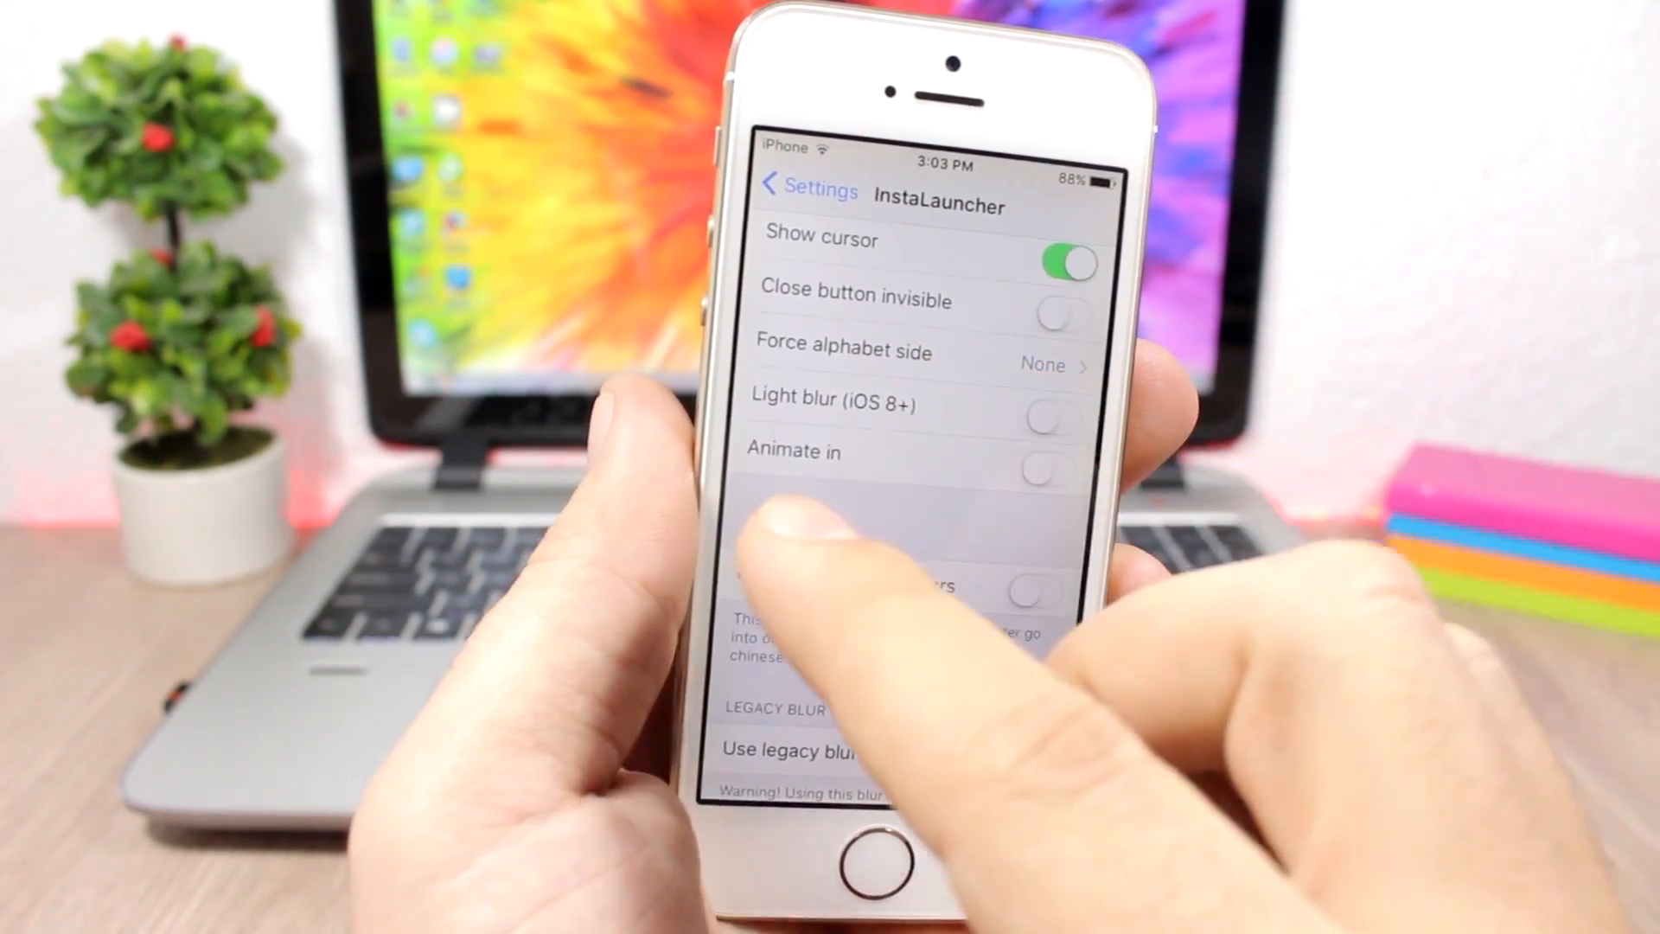